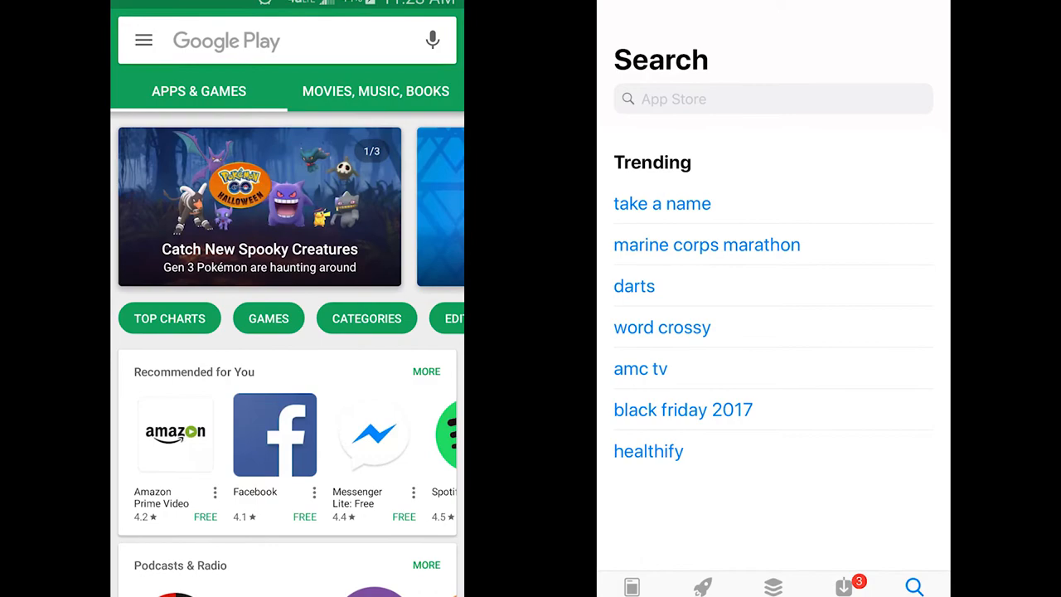
Search the store for 'Thomas Edison State University' and install TESU Mobile
type("Thomas Edison State University")
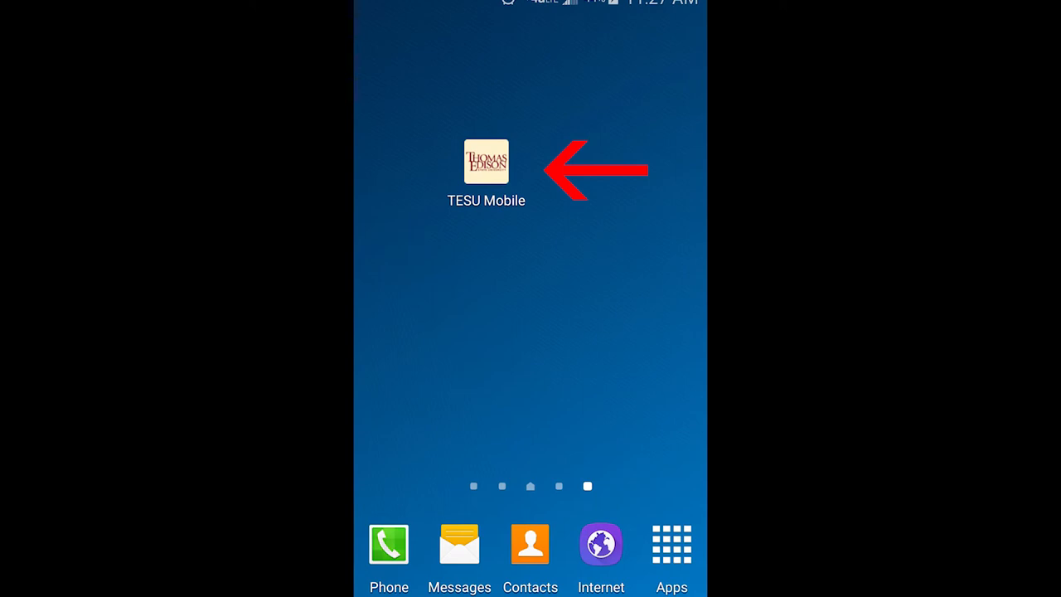
Launch TESU Mobile from the Android home screen to reach its notification settings
left_click(486, 161)
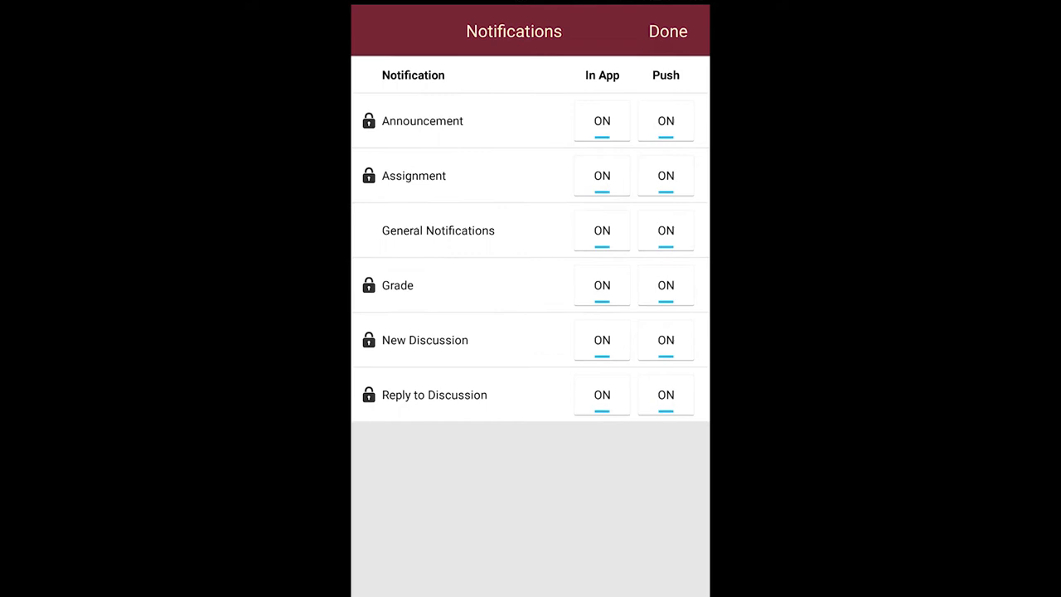
Confirm the notification settings with Done to reach the home menu
left_click(668, 32)
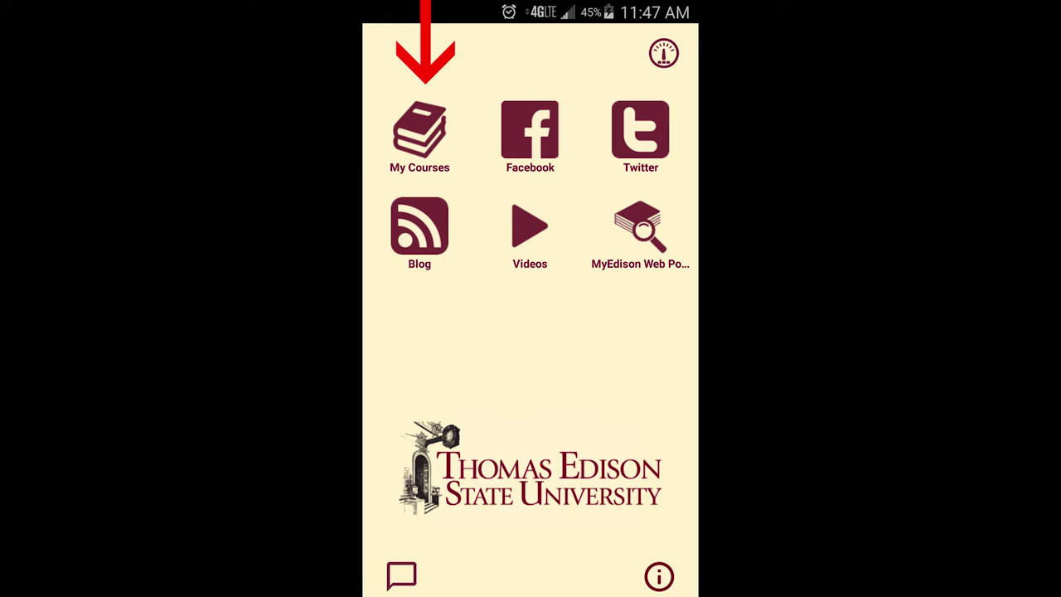
Log in to My Courses and open the ETM-750 Ethics for Managers assignments
left_click(420, 133)
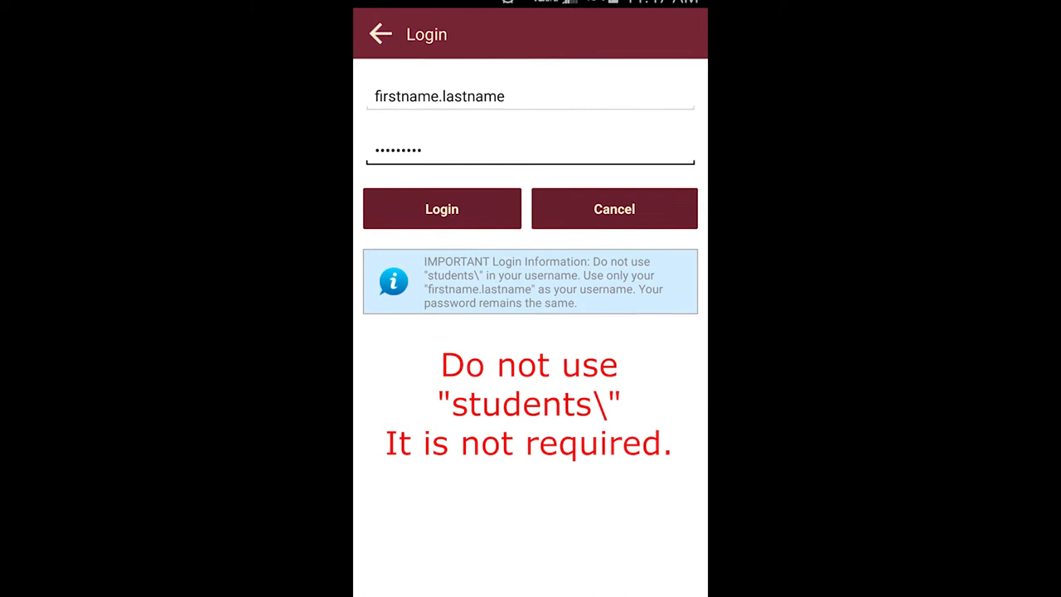
left_click(441, 208)
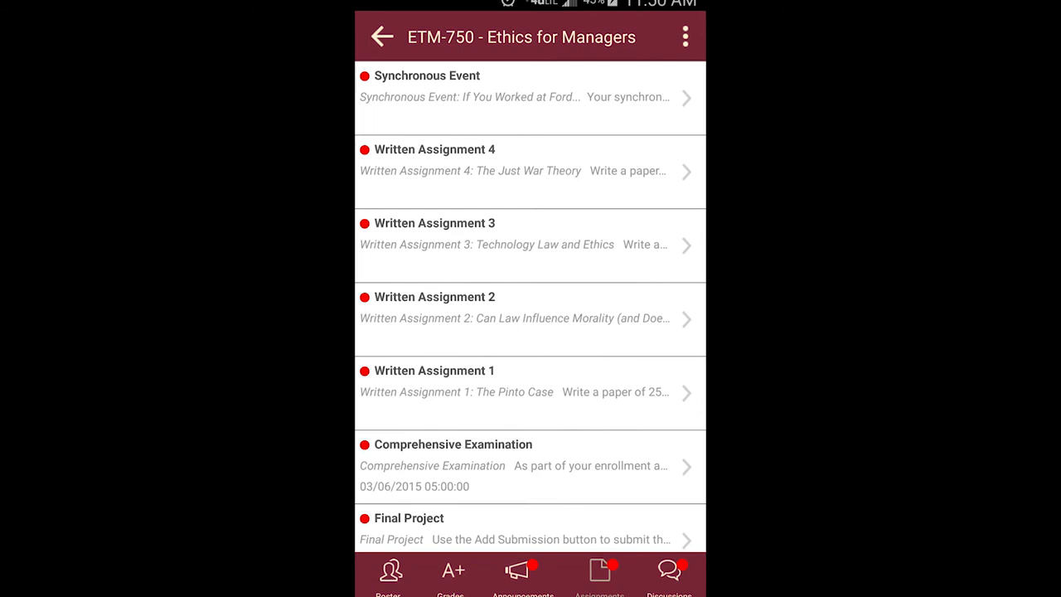
Browse the course Discussions forums, then open the Dashboard
left_click(668, 571)
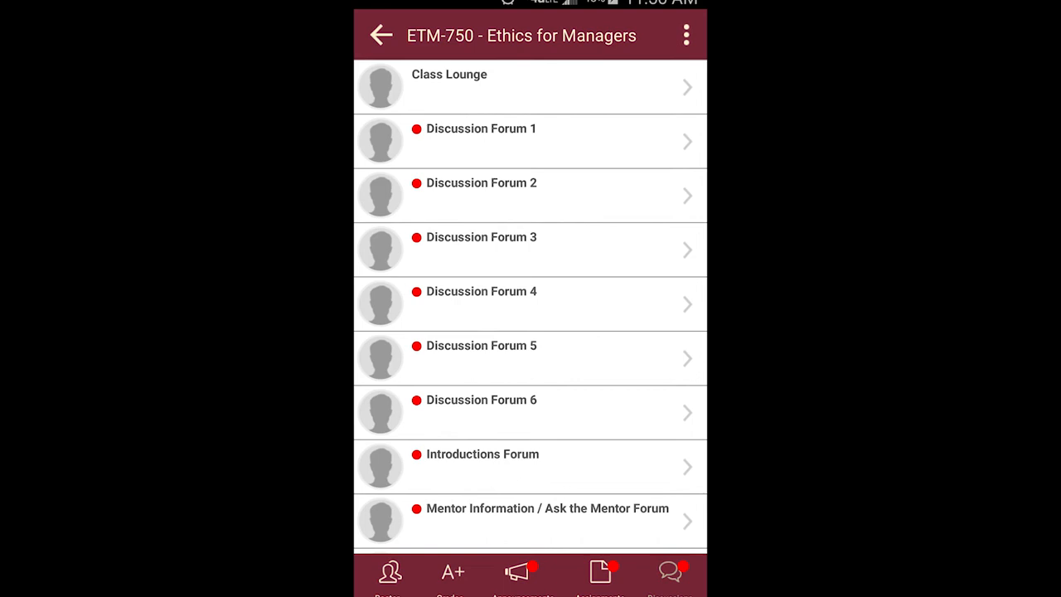
left_click(382, 35)
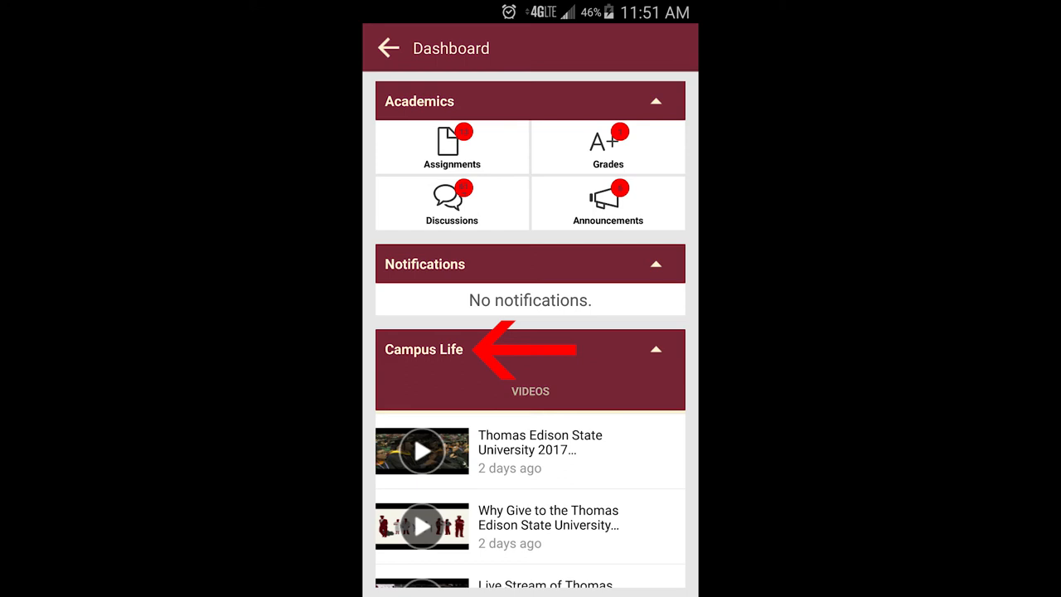
Go back from the Dashboard to the TESU Mobile home menu
left_click(388, 47)
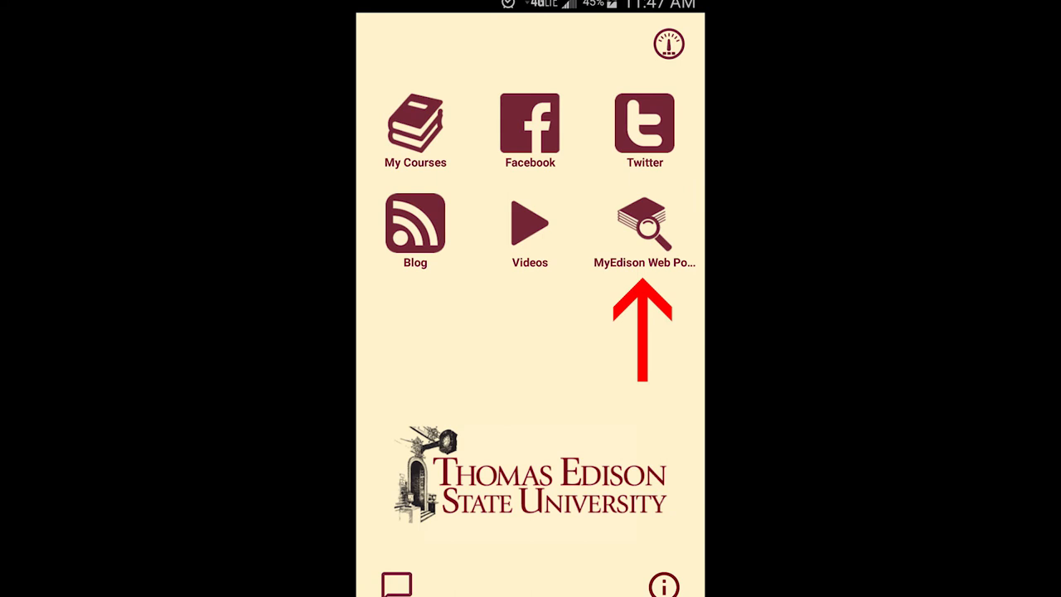
left_click(644, 222)
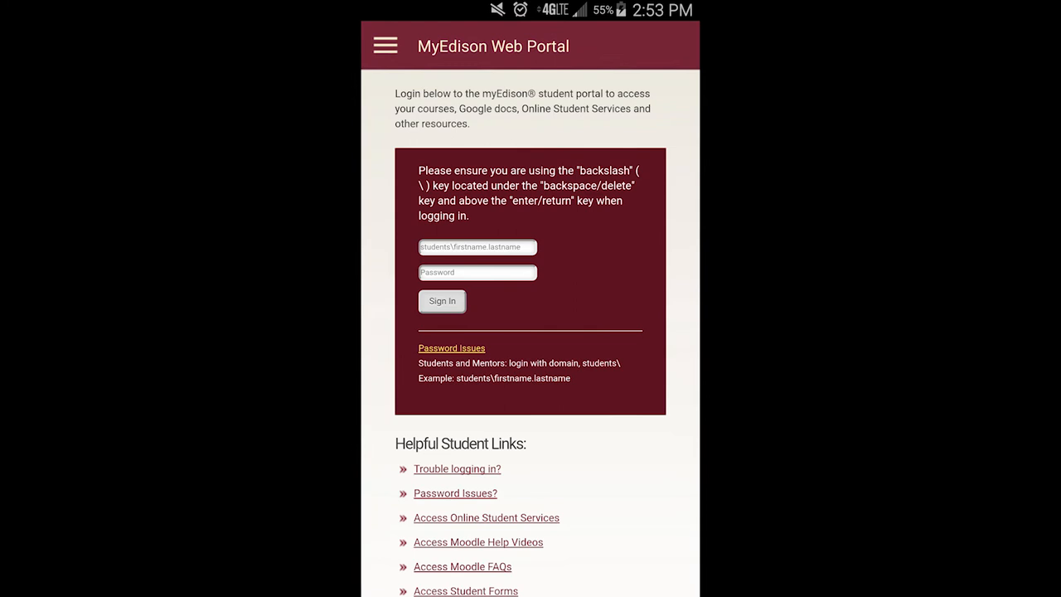
scroll("up", 3)
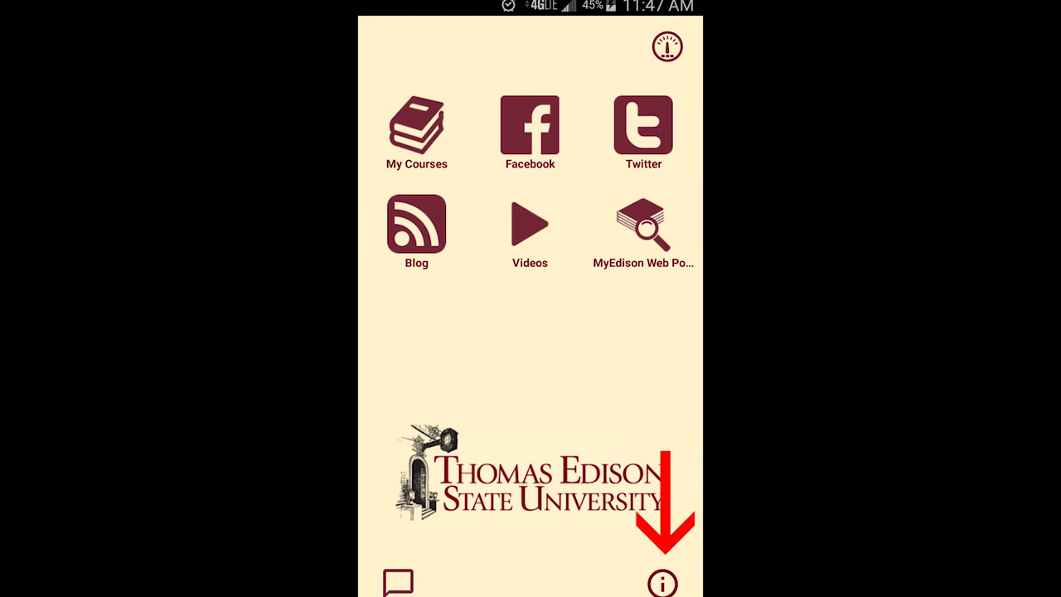
left_click(662, 583)
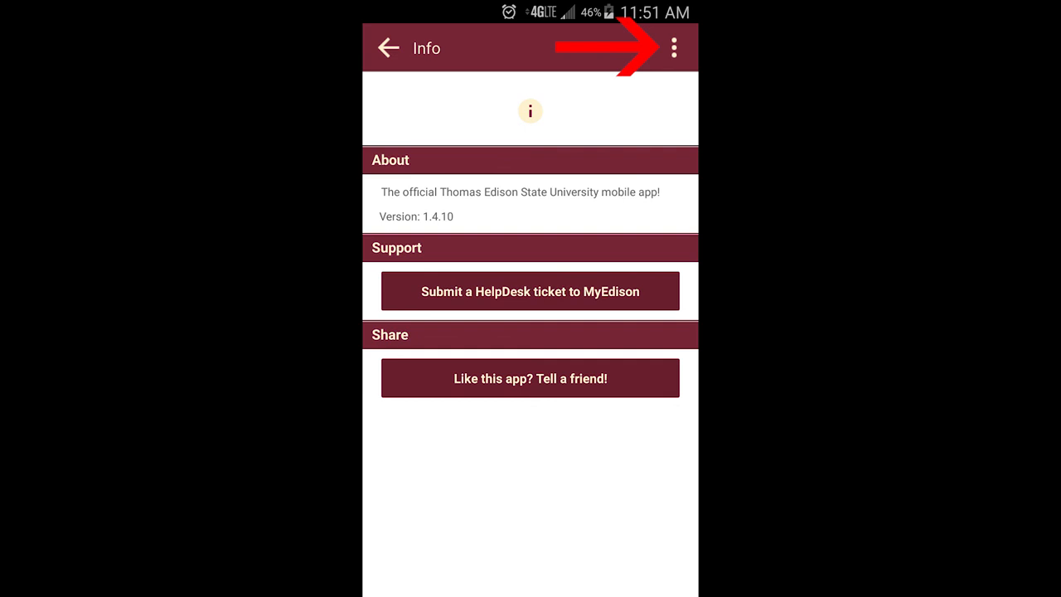
left_click(673, 48)
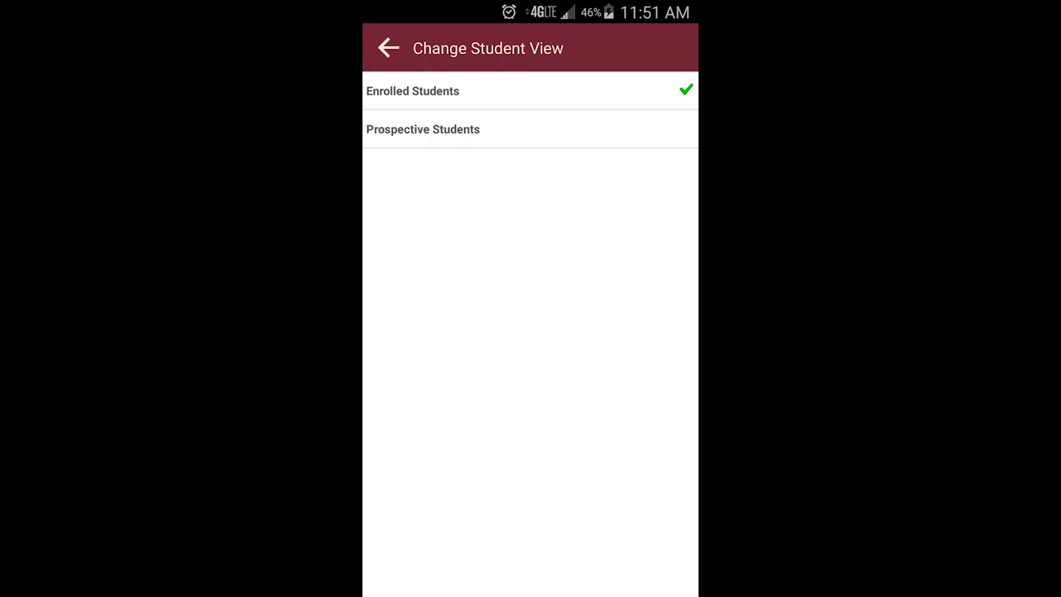
left_click(388, 47)
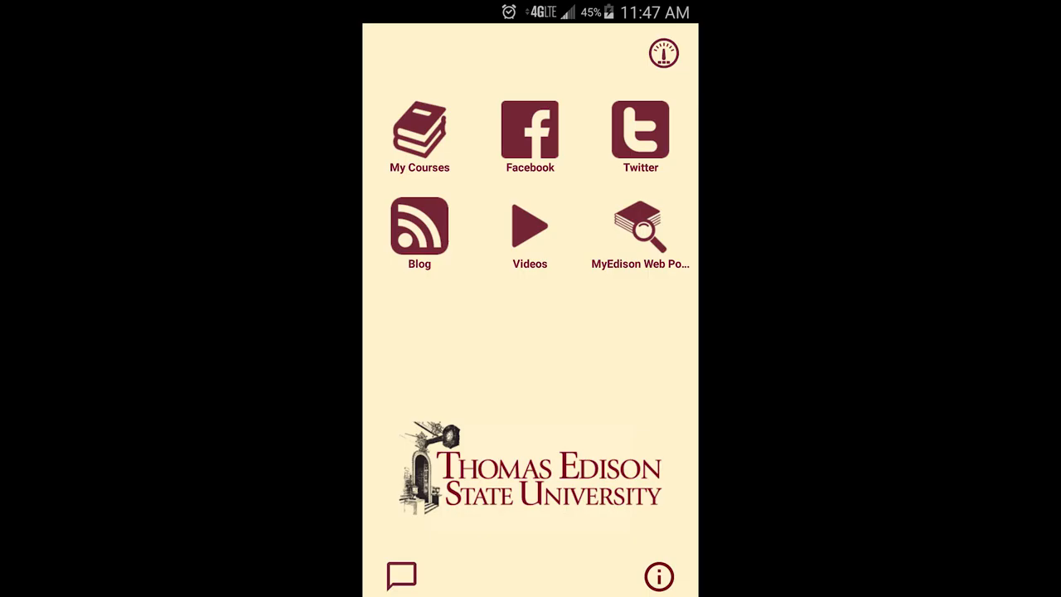